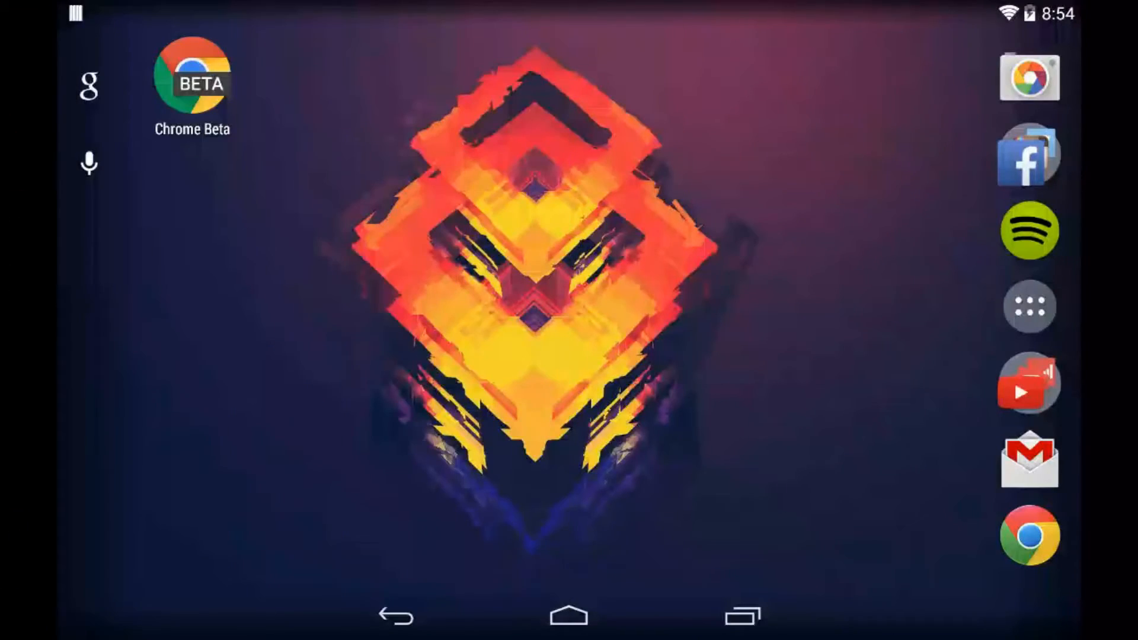
Step: Launch Chrome Beta from the home screen onto the Google search page
{"action": "left_click", "coordinate": [192, 77]}
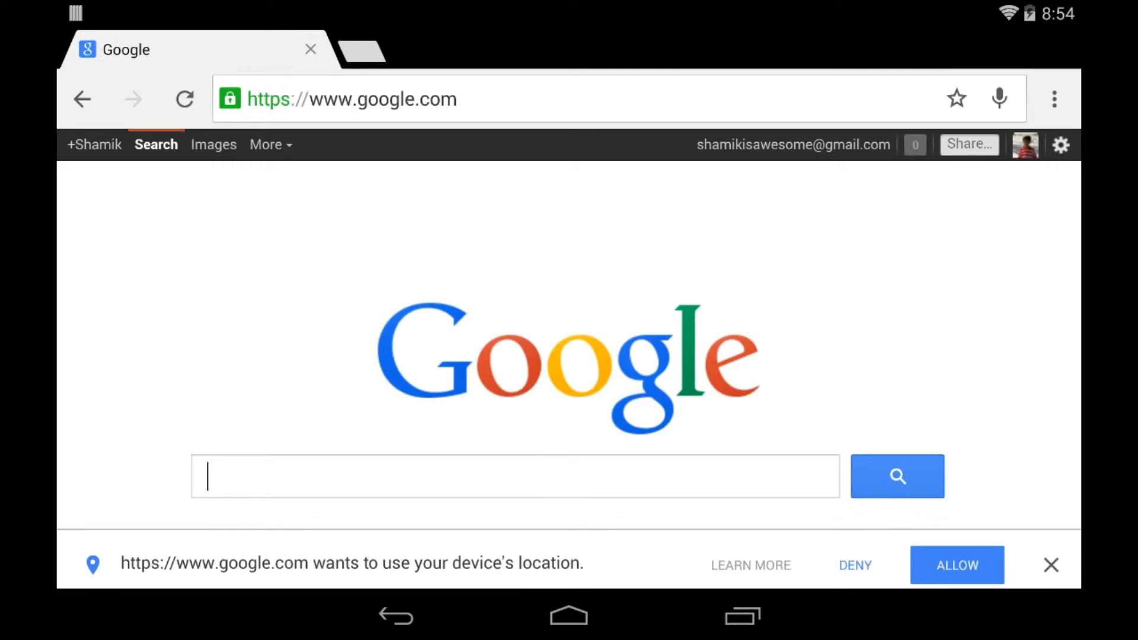
Step: Leave only a fresh new tab open by adding one and closing the Google tab
{"action": "left_click", "coordinate": [364, 50]}
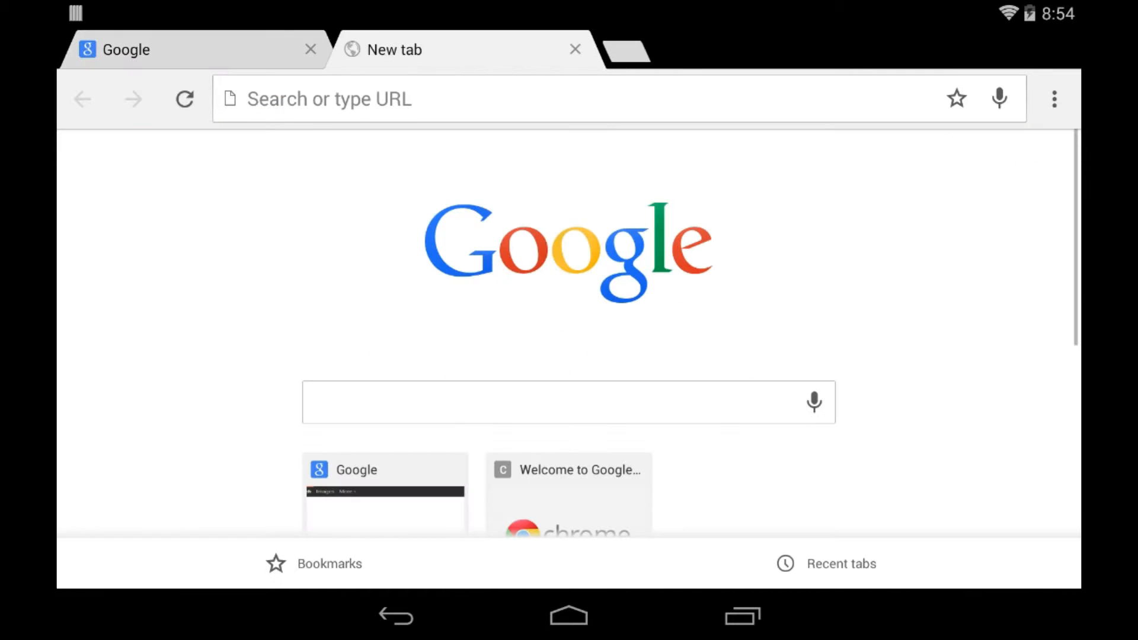
{"action": "left_click", "coordinate": [311, 49]}
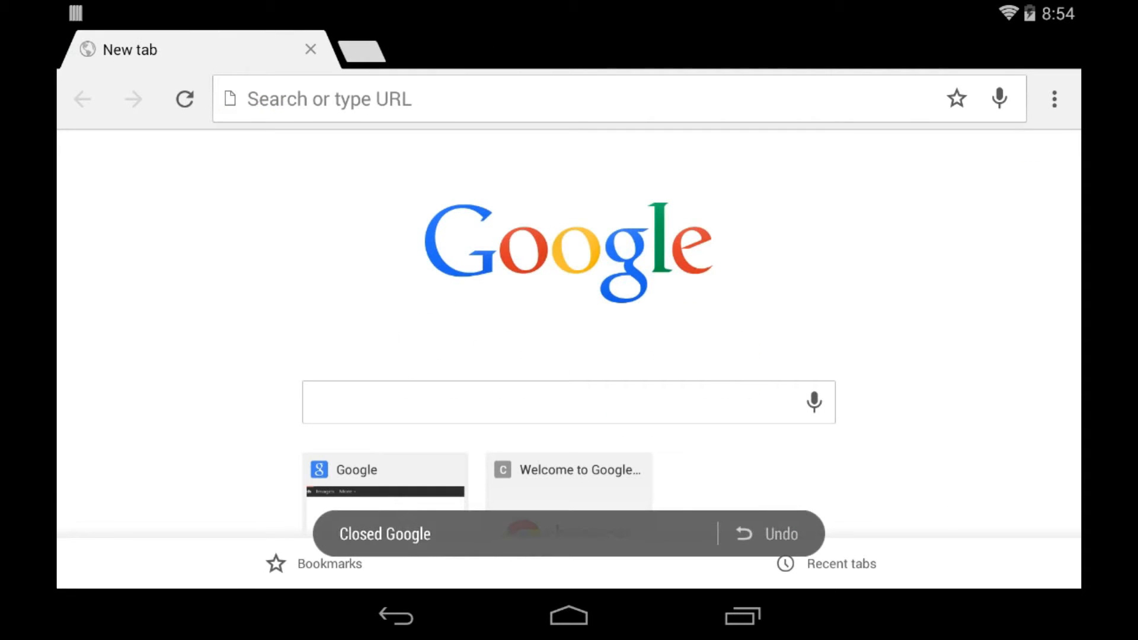
{"action": "left_click", "coordinate": [840, 565]}
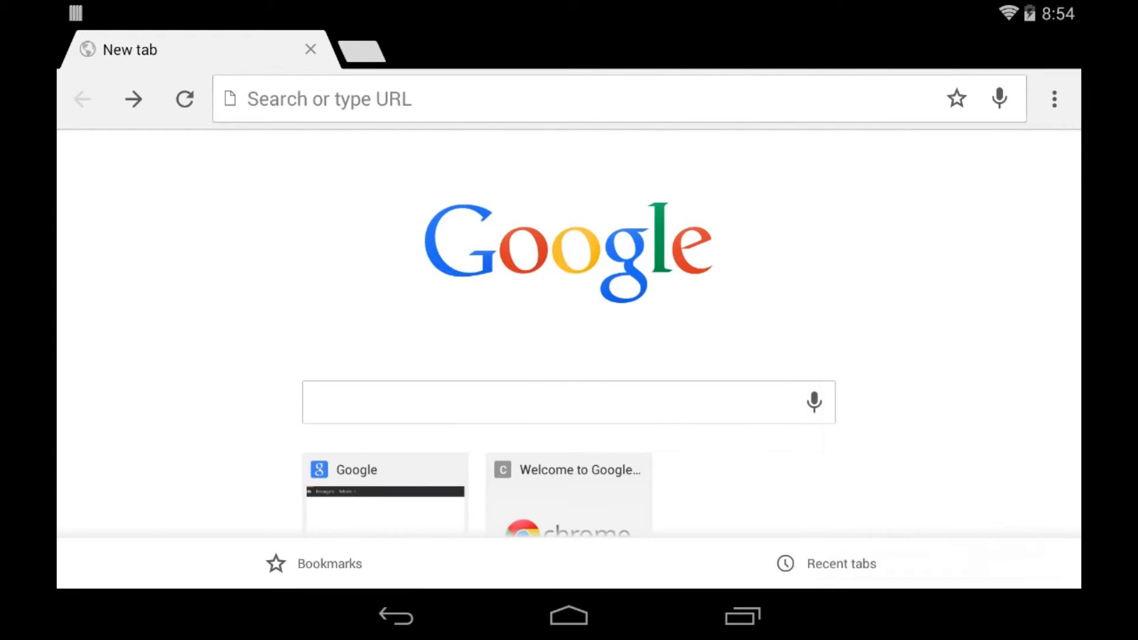
{"action": "left_click", "coordinate": [1053, 98]}
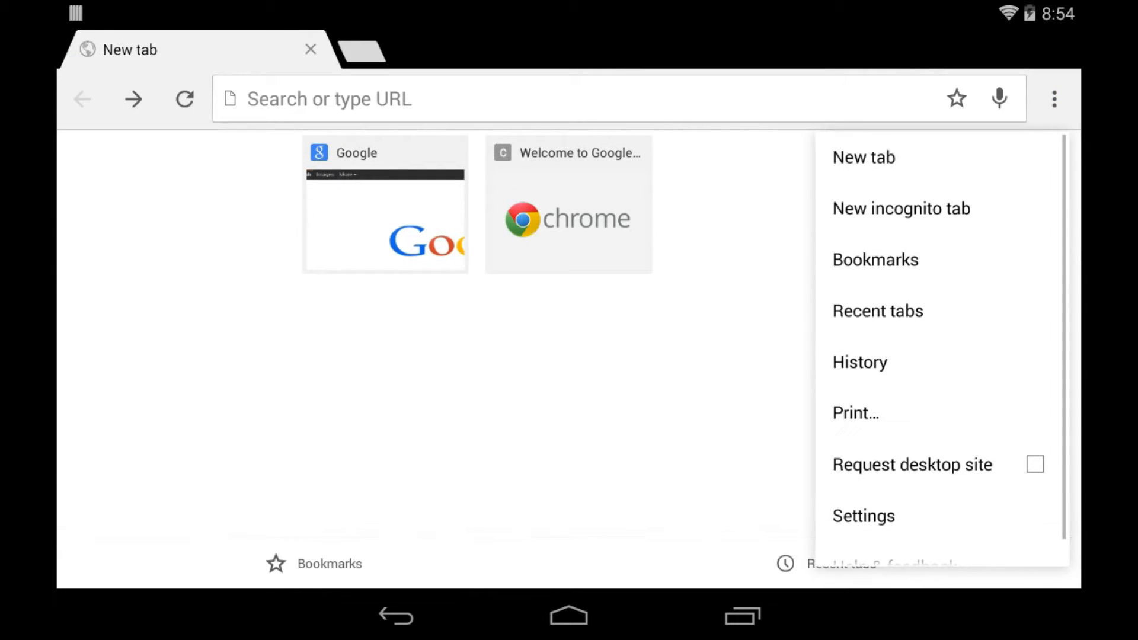
{"action": "left_click", "coordinate": [864, 516]}
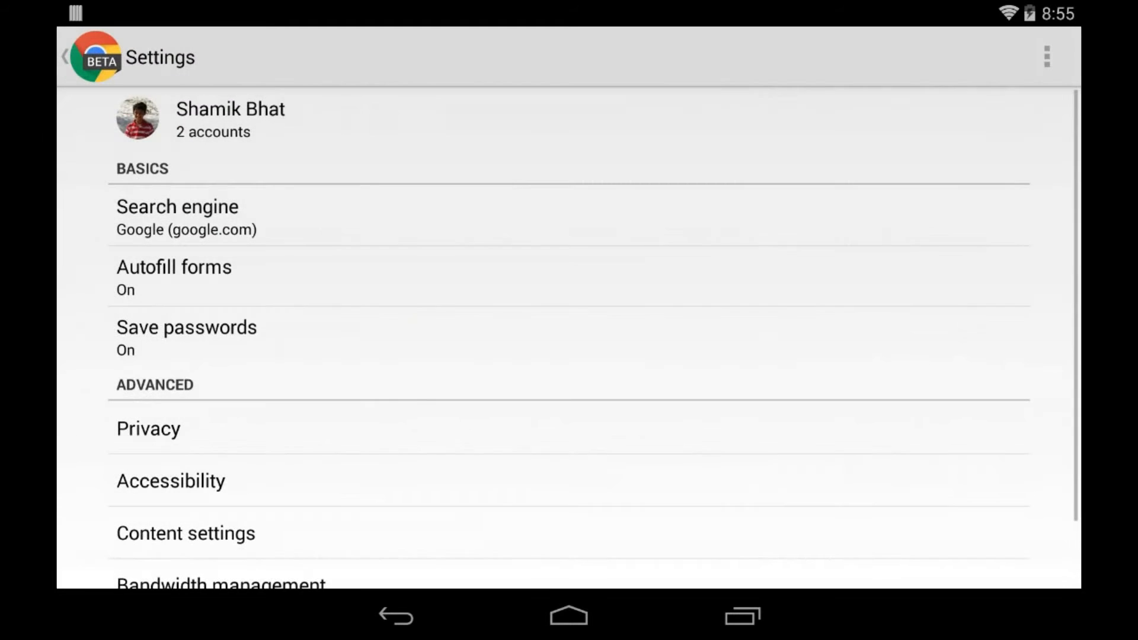
{"action": "scroll", "scroll_direction": "down", "scroll_amount": 3}
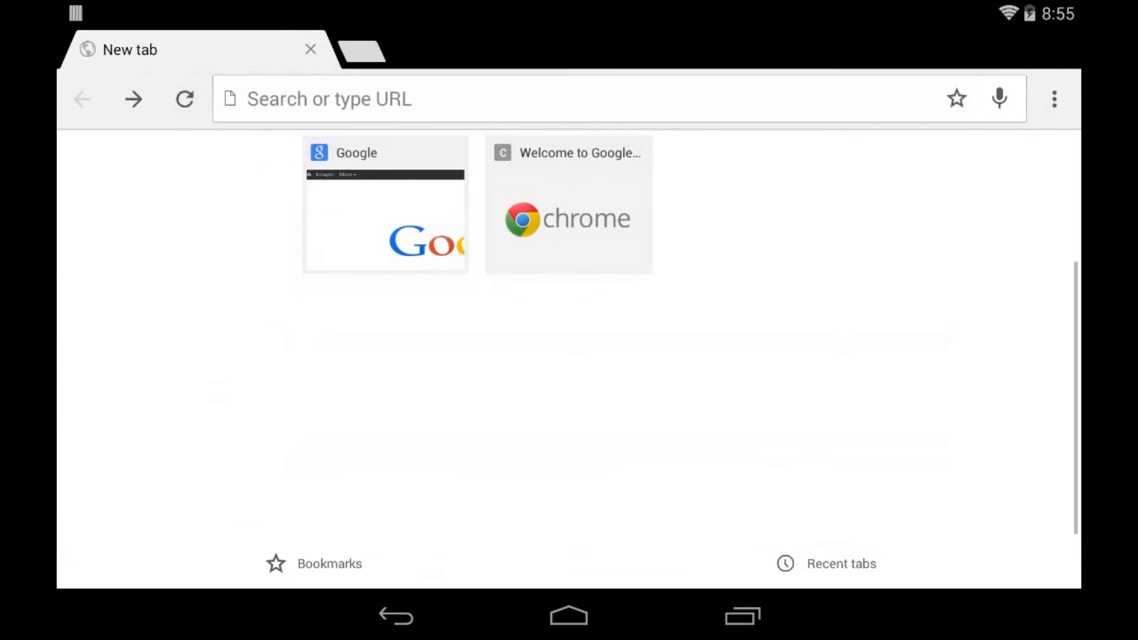
Step: Visit the Welcome to Google Chrome page from a second new tab, then close that tab
{"action": "left_click", "coordinate": [370, 50]}
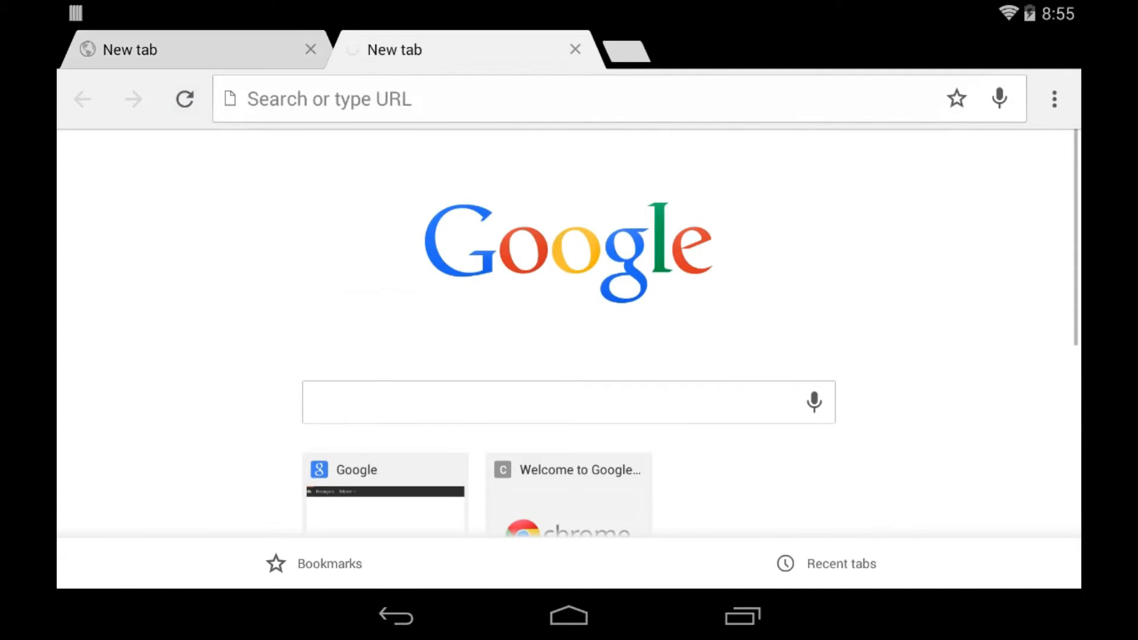
{"action": "left_click", "coordinate": [575, 49]}
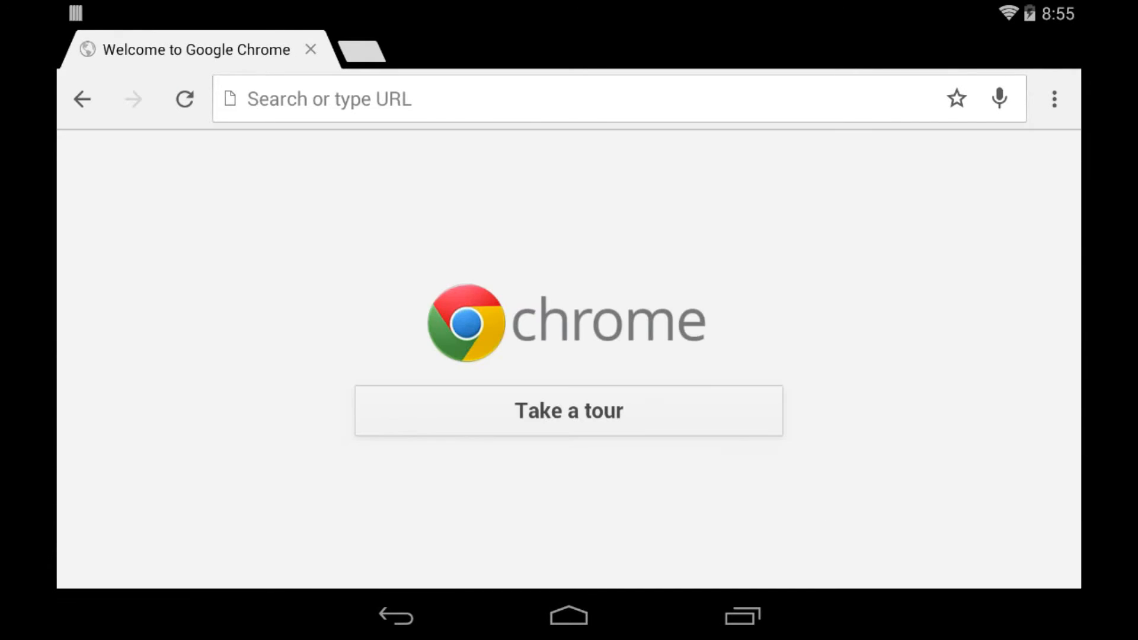
{"action": "left_click", "coordinate": [366, 50]}
{"action": "type", "text": "yo"}
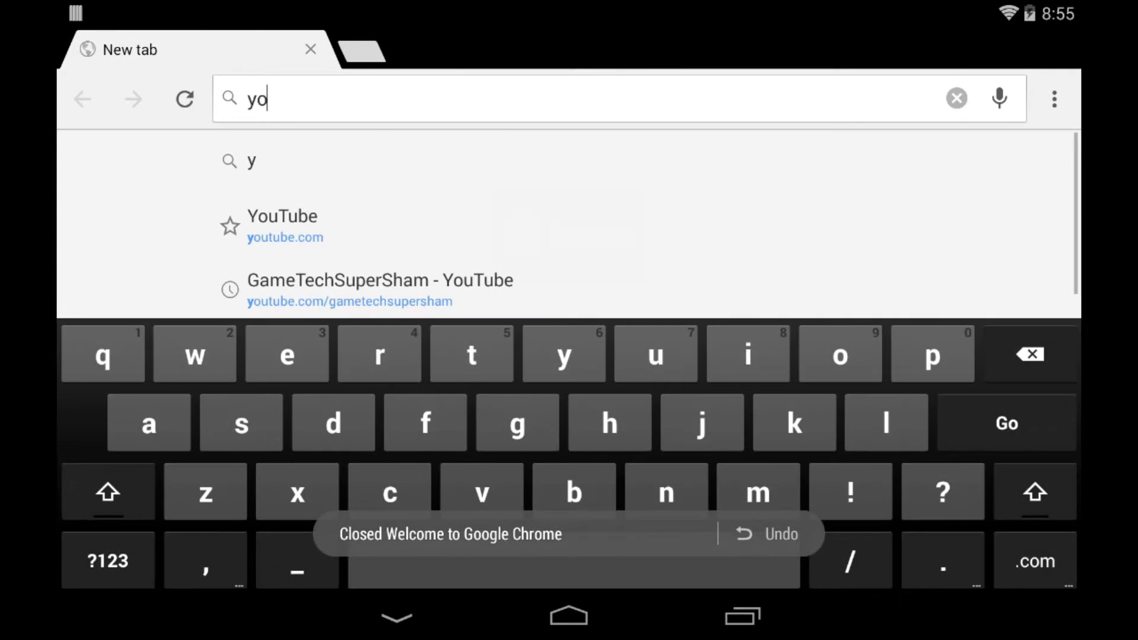
Step: Load m.youtube.com's What to Watch page in Chrome Beta instead of the YouTube app
{"action": "left_click", "coordinate": [282, 216]}
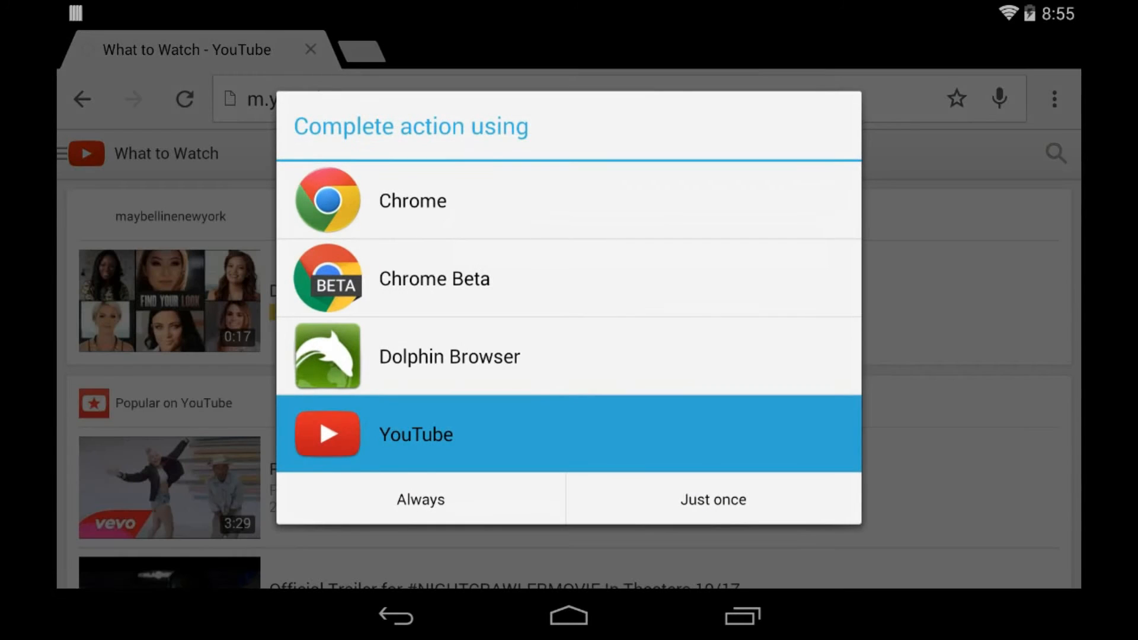
{"action": "left_click", "coordinate": [713, 499]}
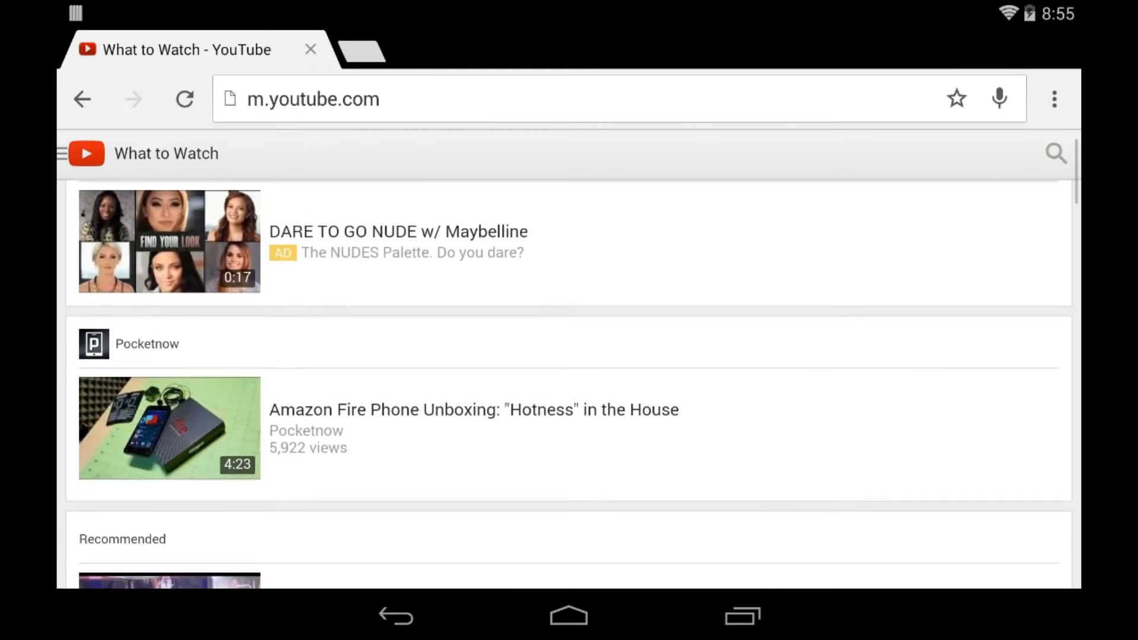
{"action": "scroll", "scroll_direction": "down", "scroll_amount": 3}
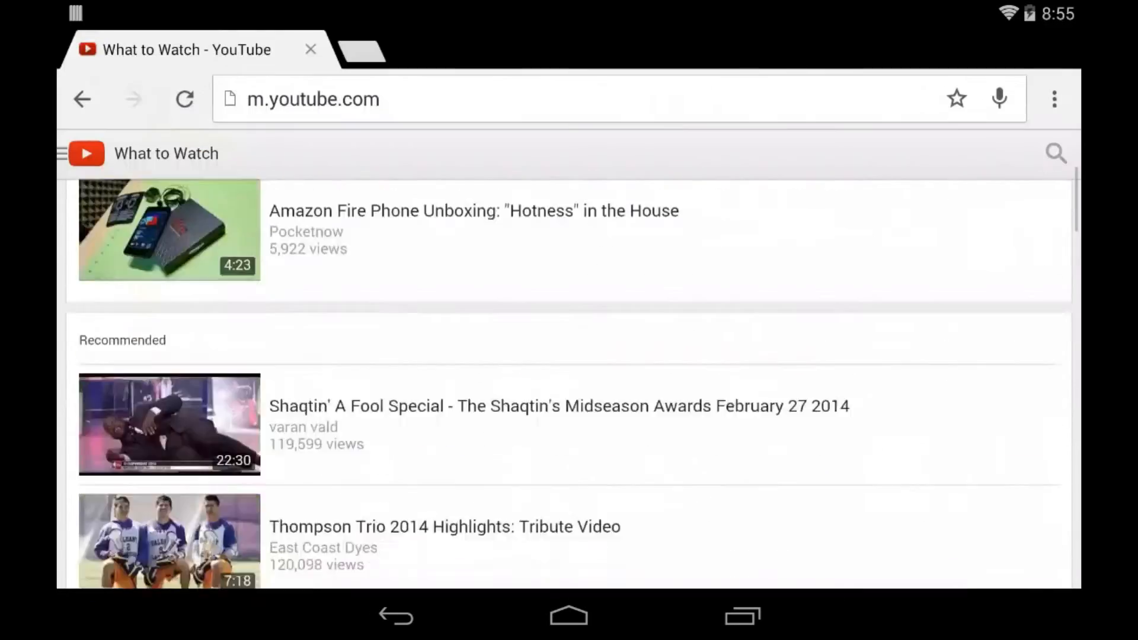